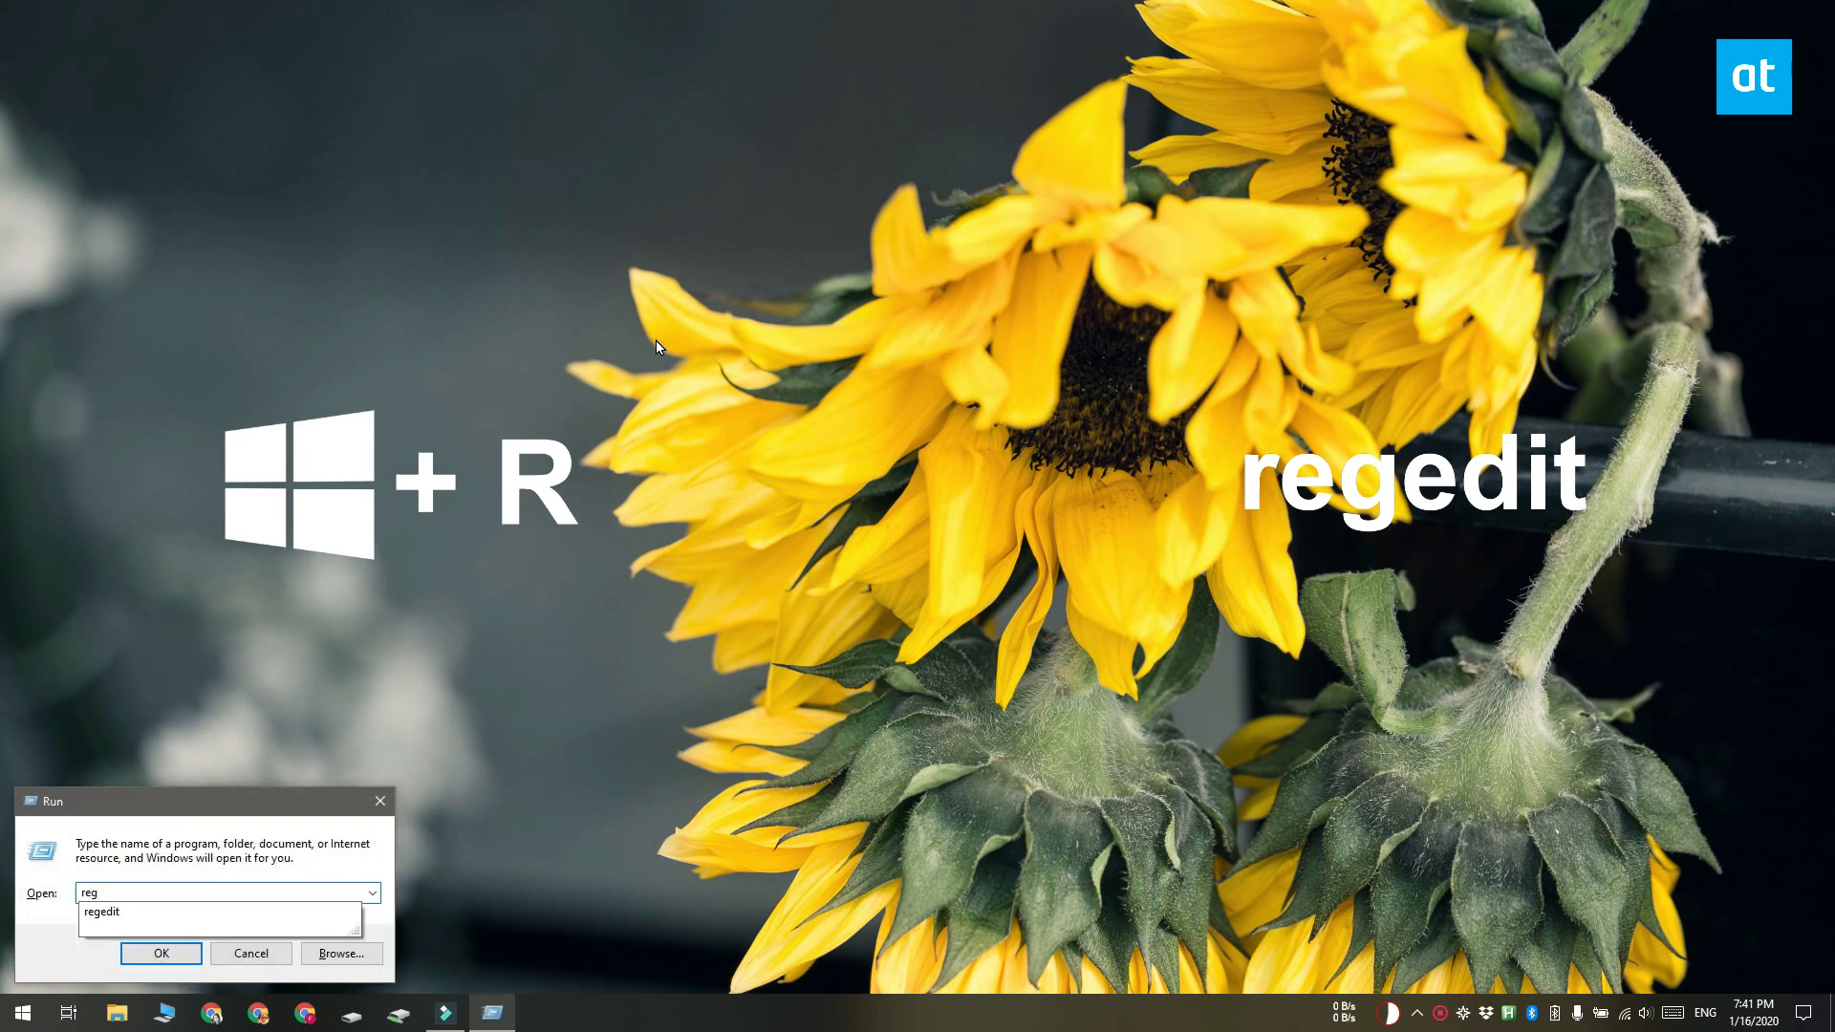
Launch regedit from the Run dialog
{"action": "left_click", "coordinate": [160, 951]}
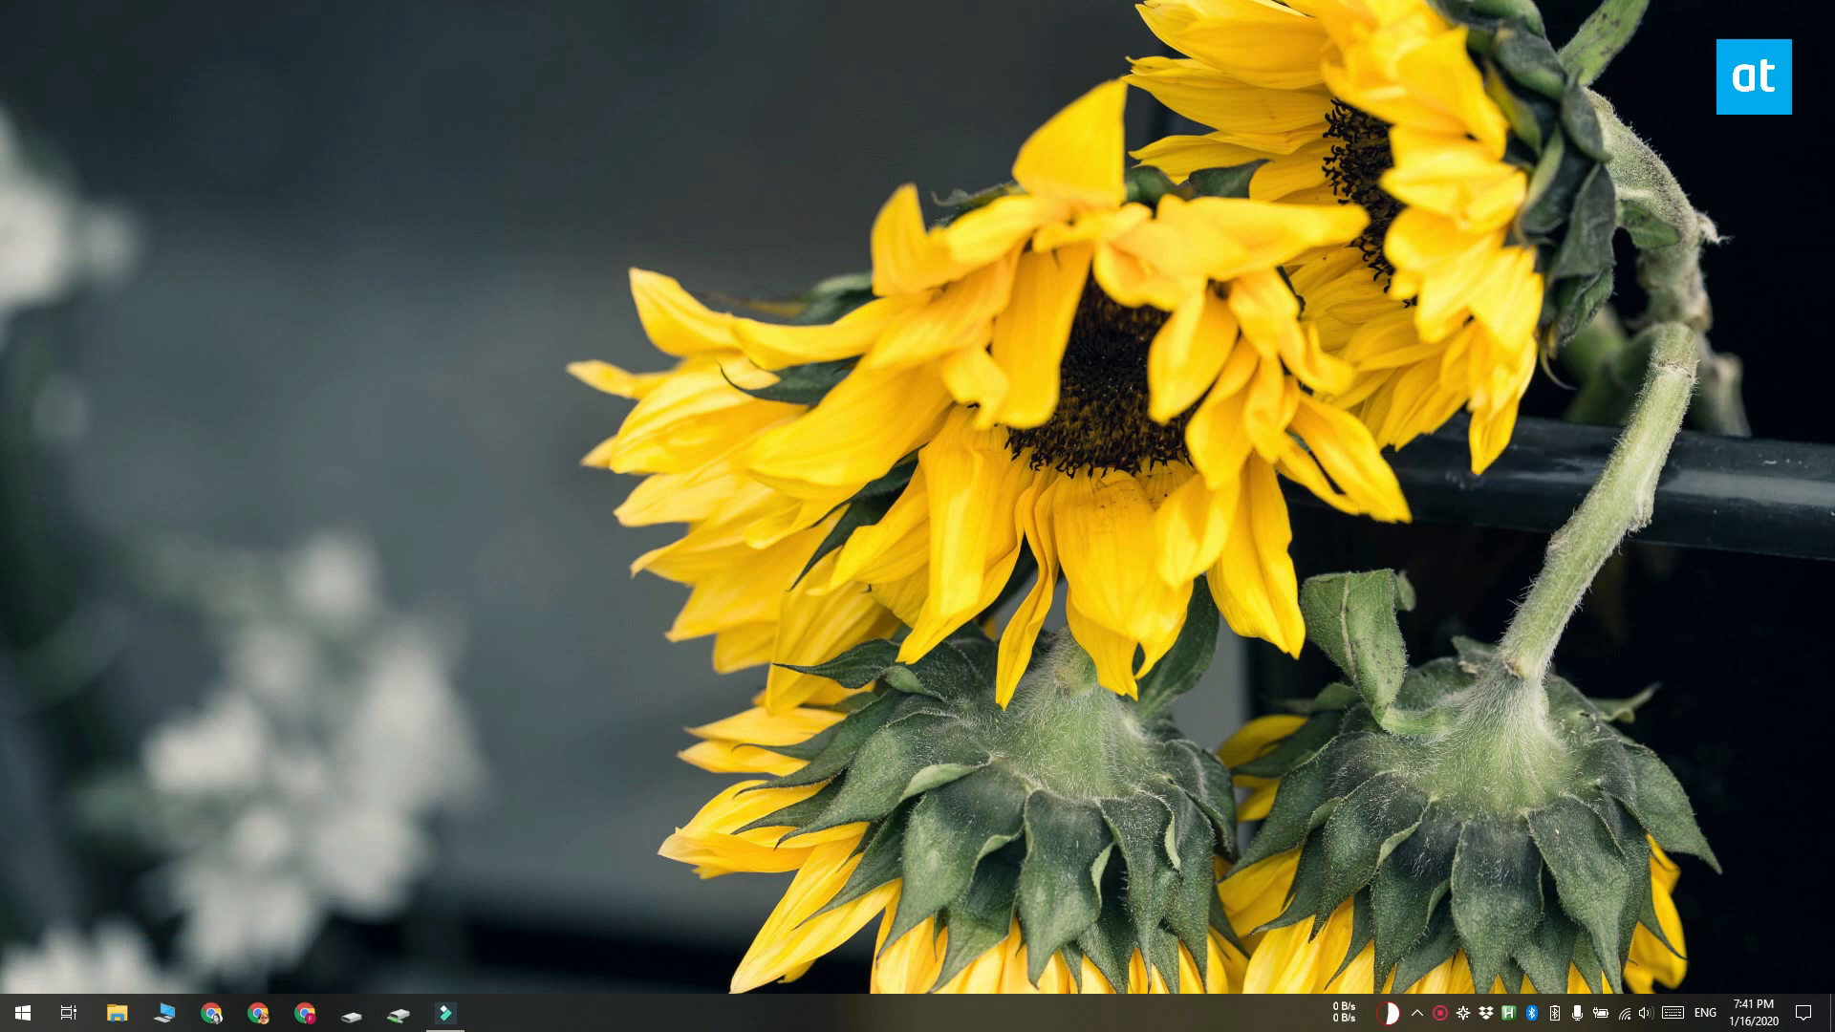
Navigate to HKLM\...\Policies\System and bring InactivityTimeoutSecs into view
{"action": "left_click", "coordinate": [489, 1013]}
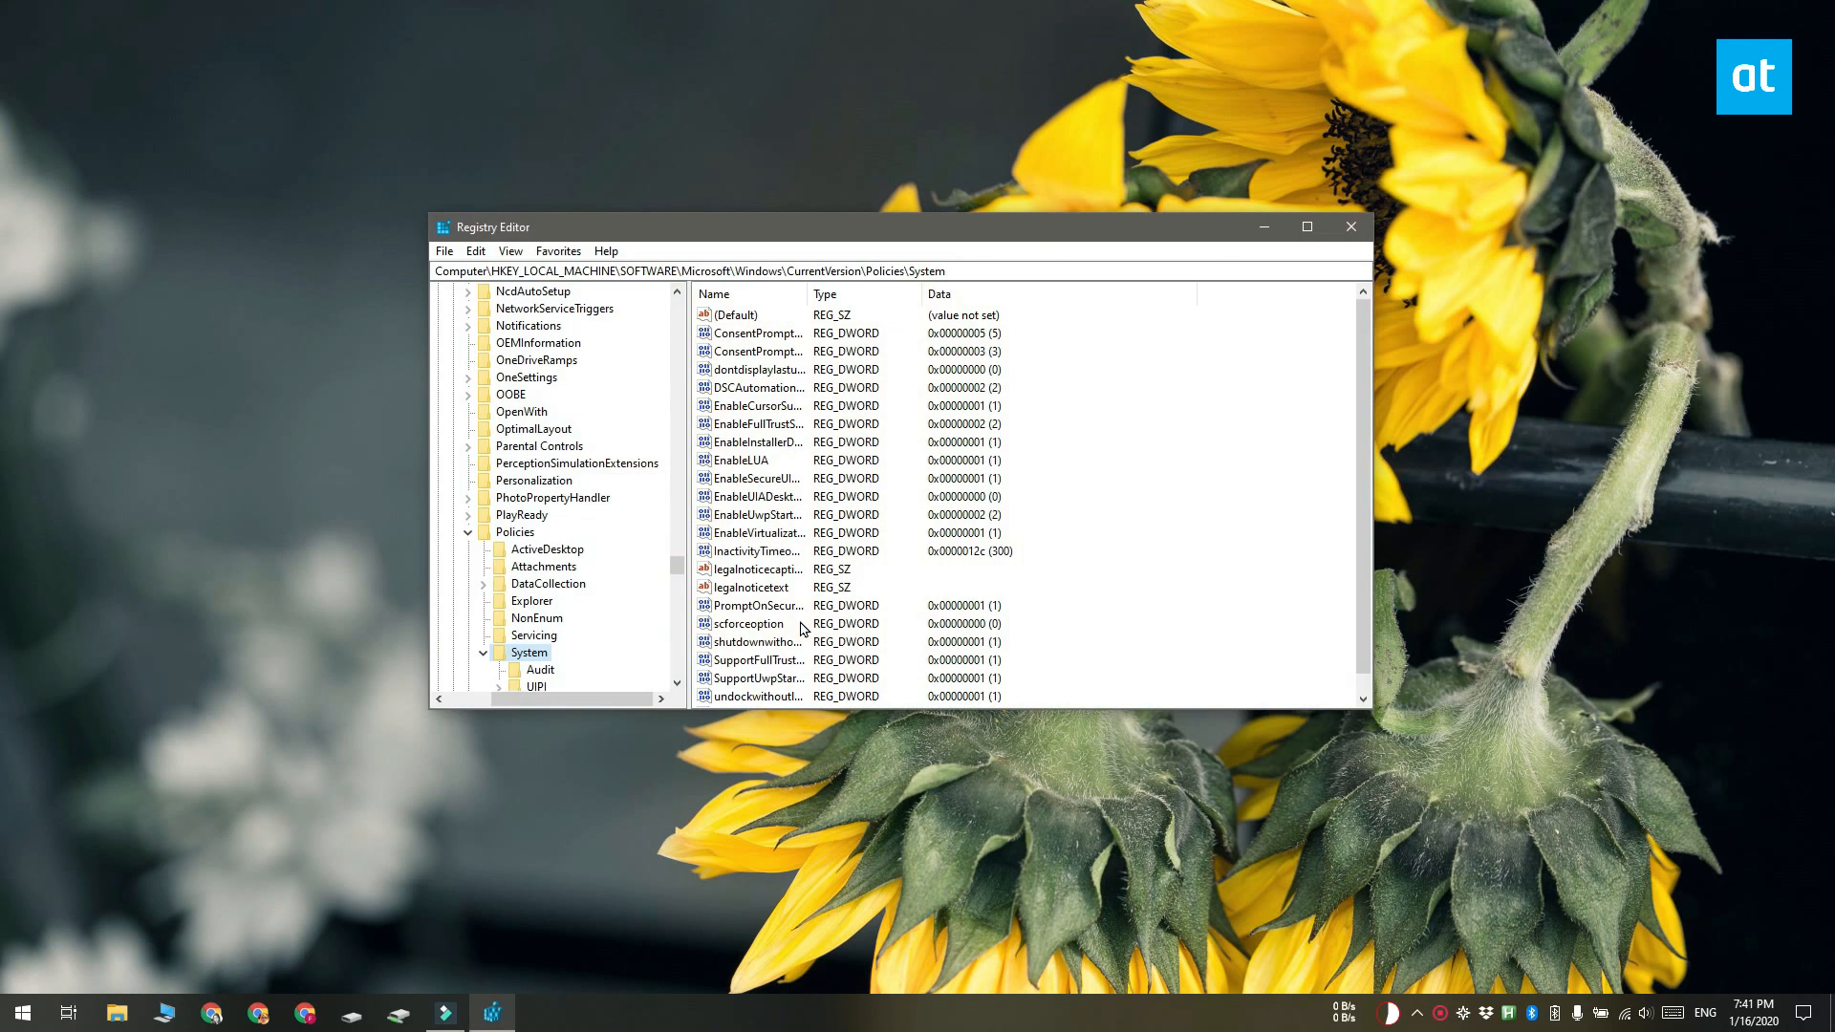
{"action": "mouse_move", "coordinate": [468, 770]}
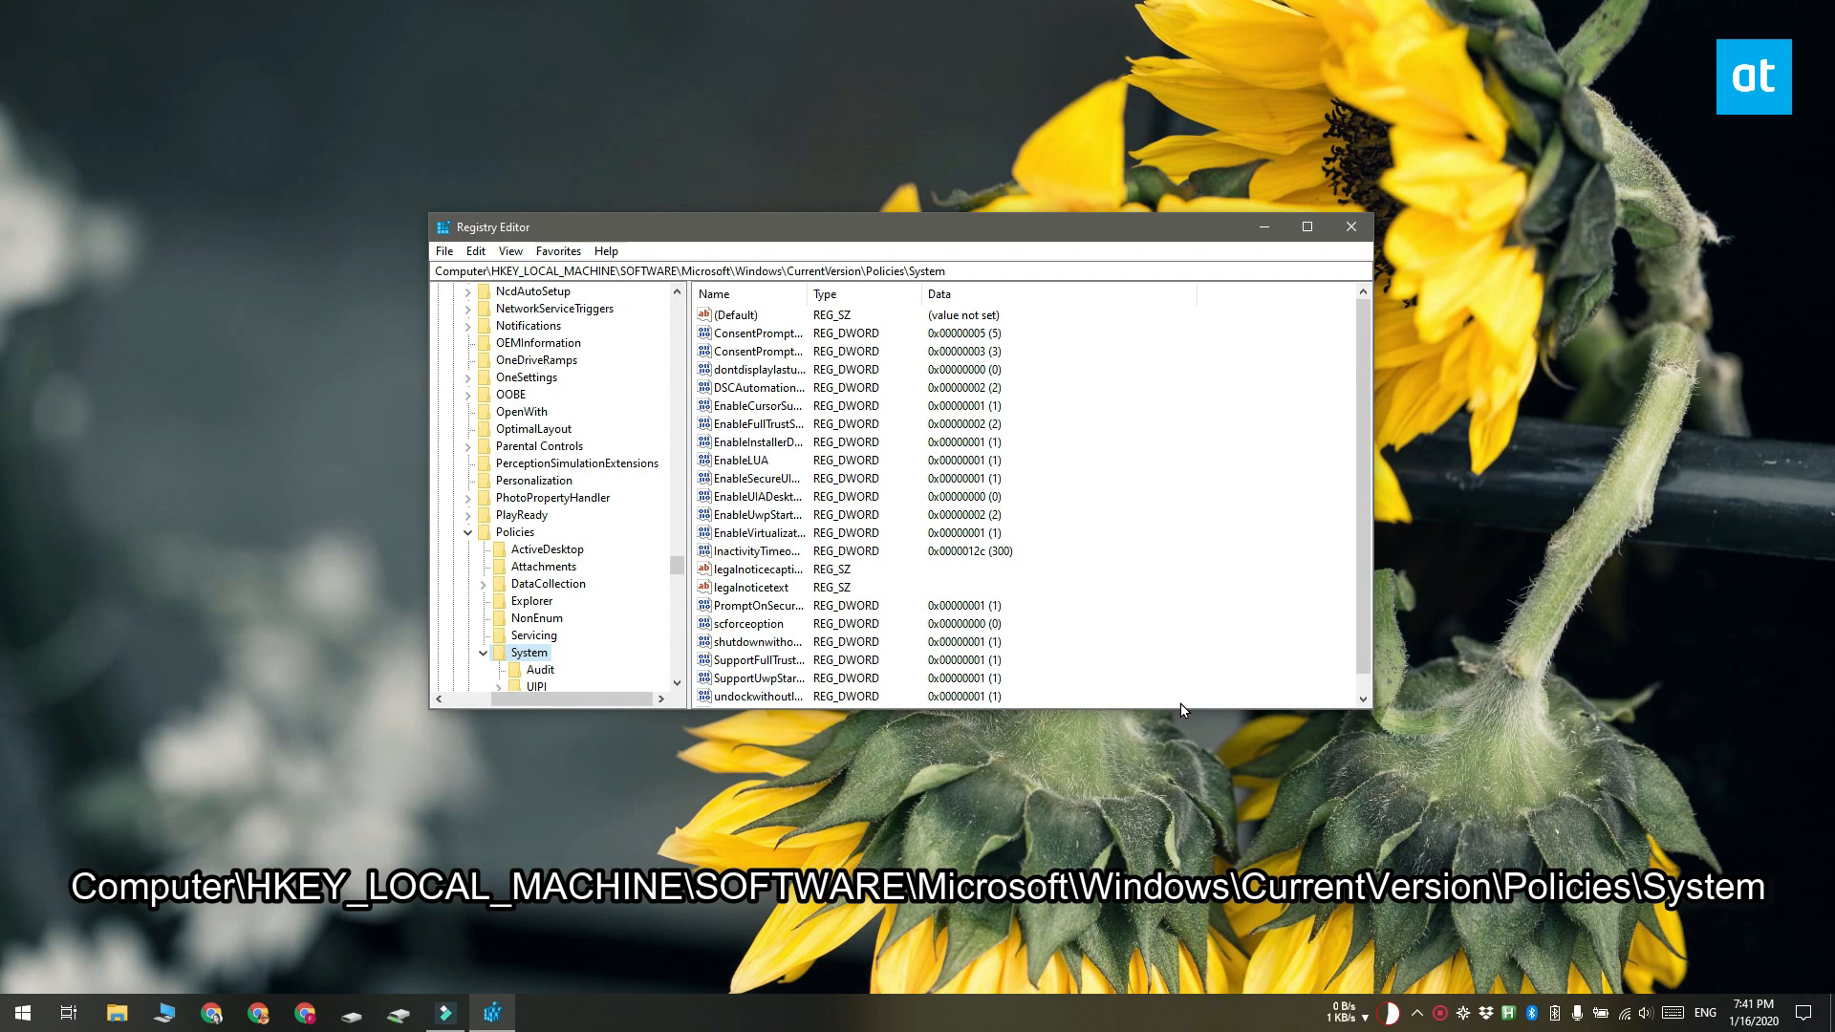
{"action": "mouse_move", "coordinate": [1229, 632]}
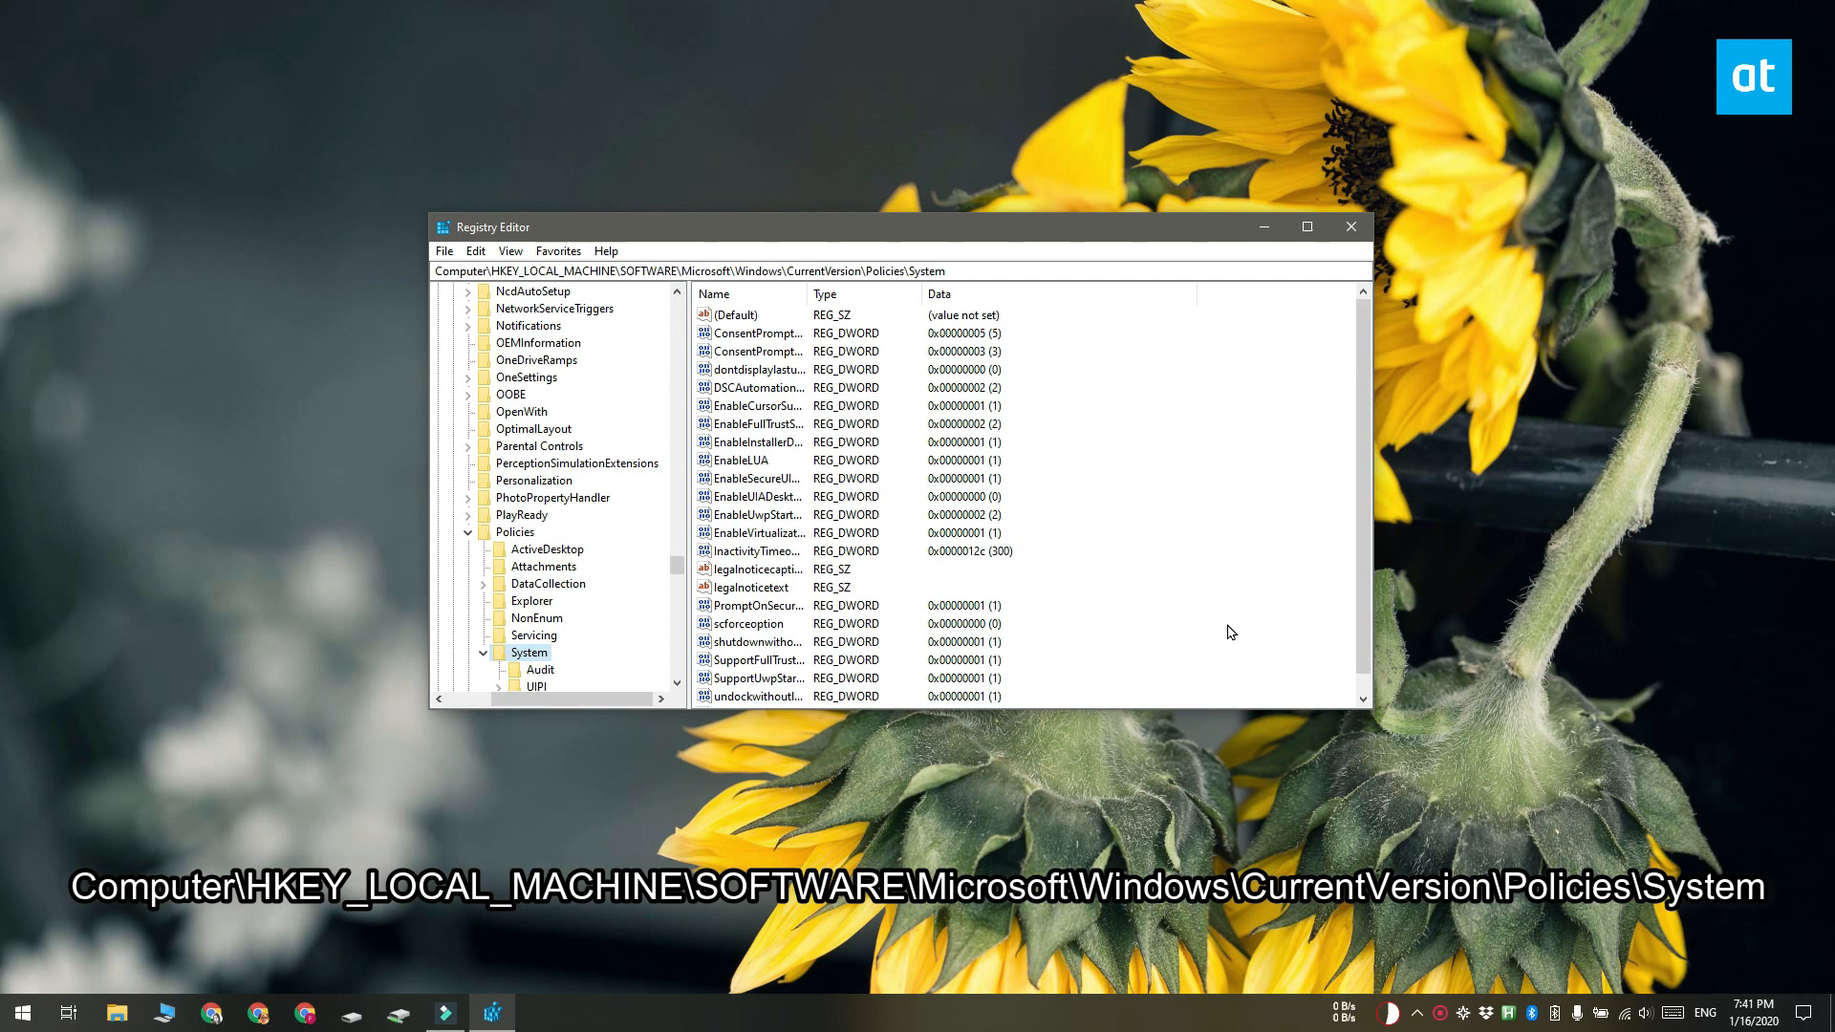
{"action": "scroll", "scroll_direction": "down", "scroll_amount": 3}
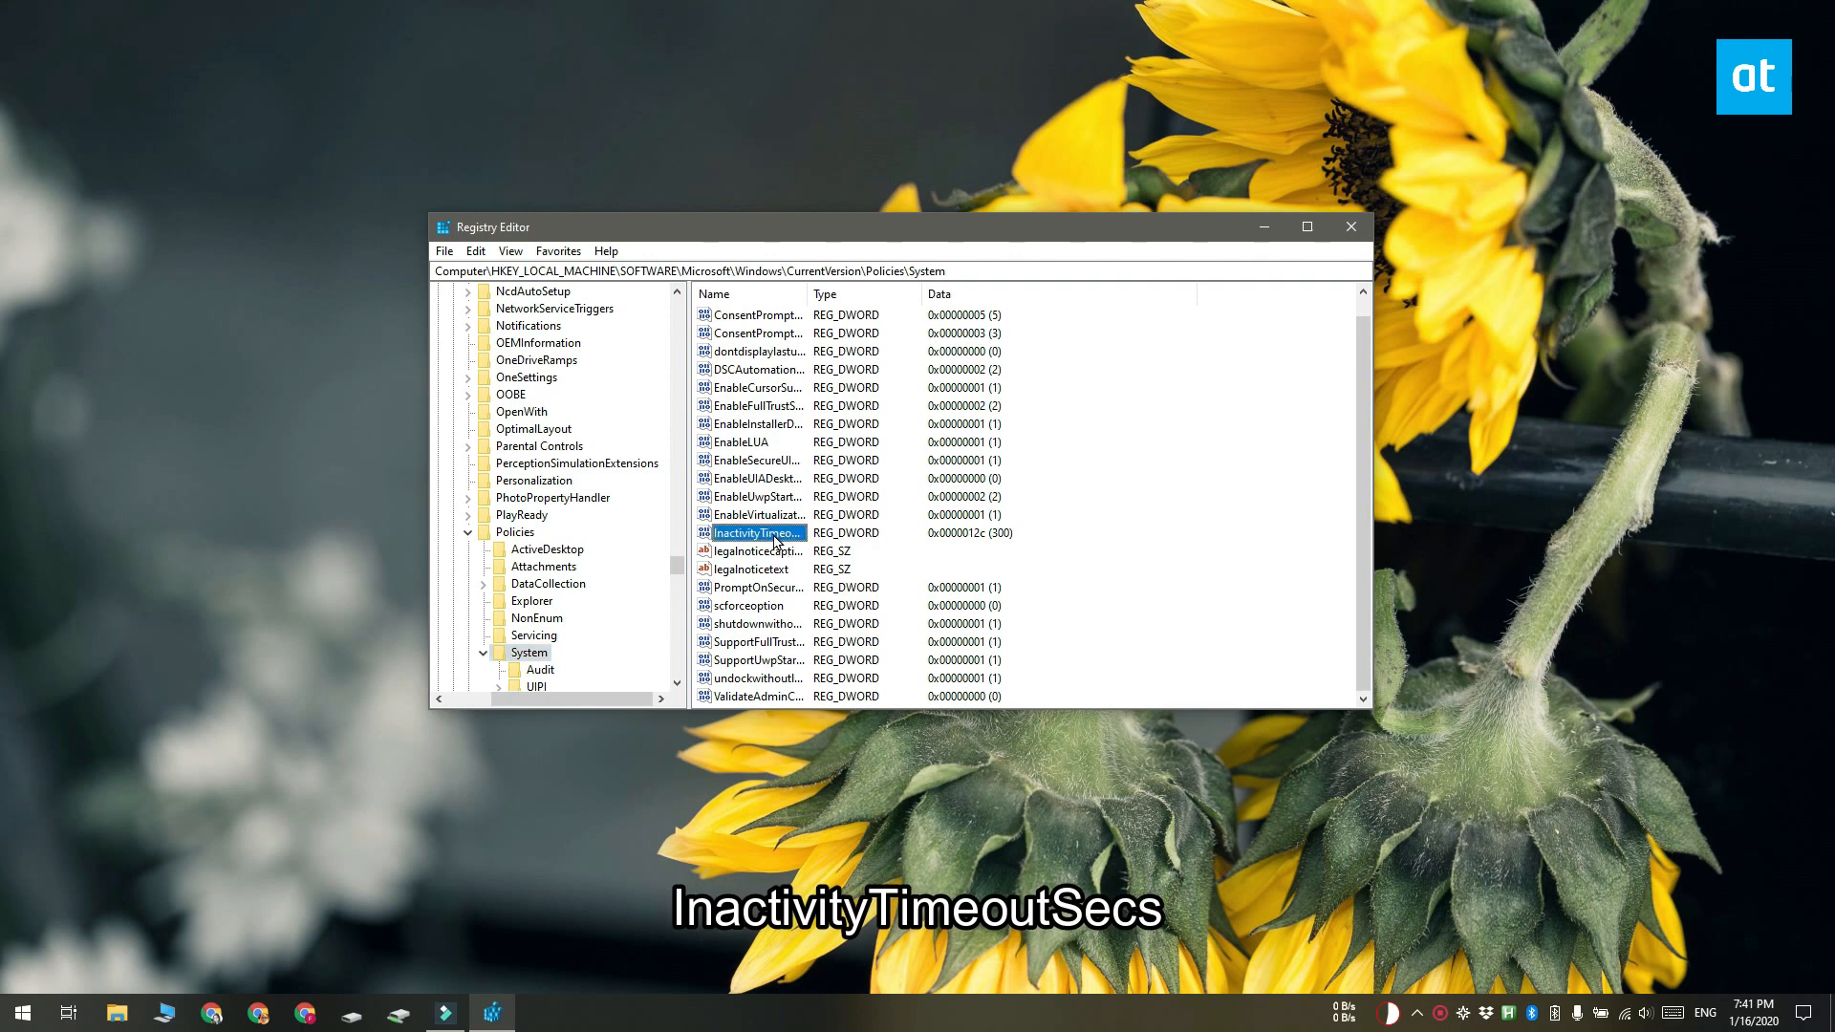
{"action": "mouse_move", "coordinate": [811, 288]}
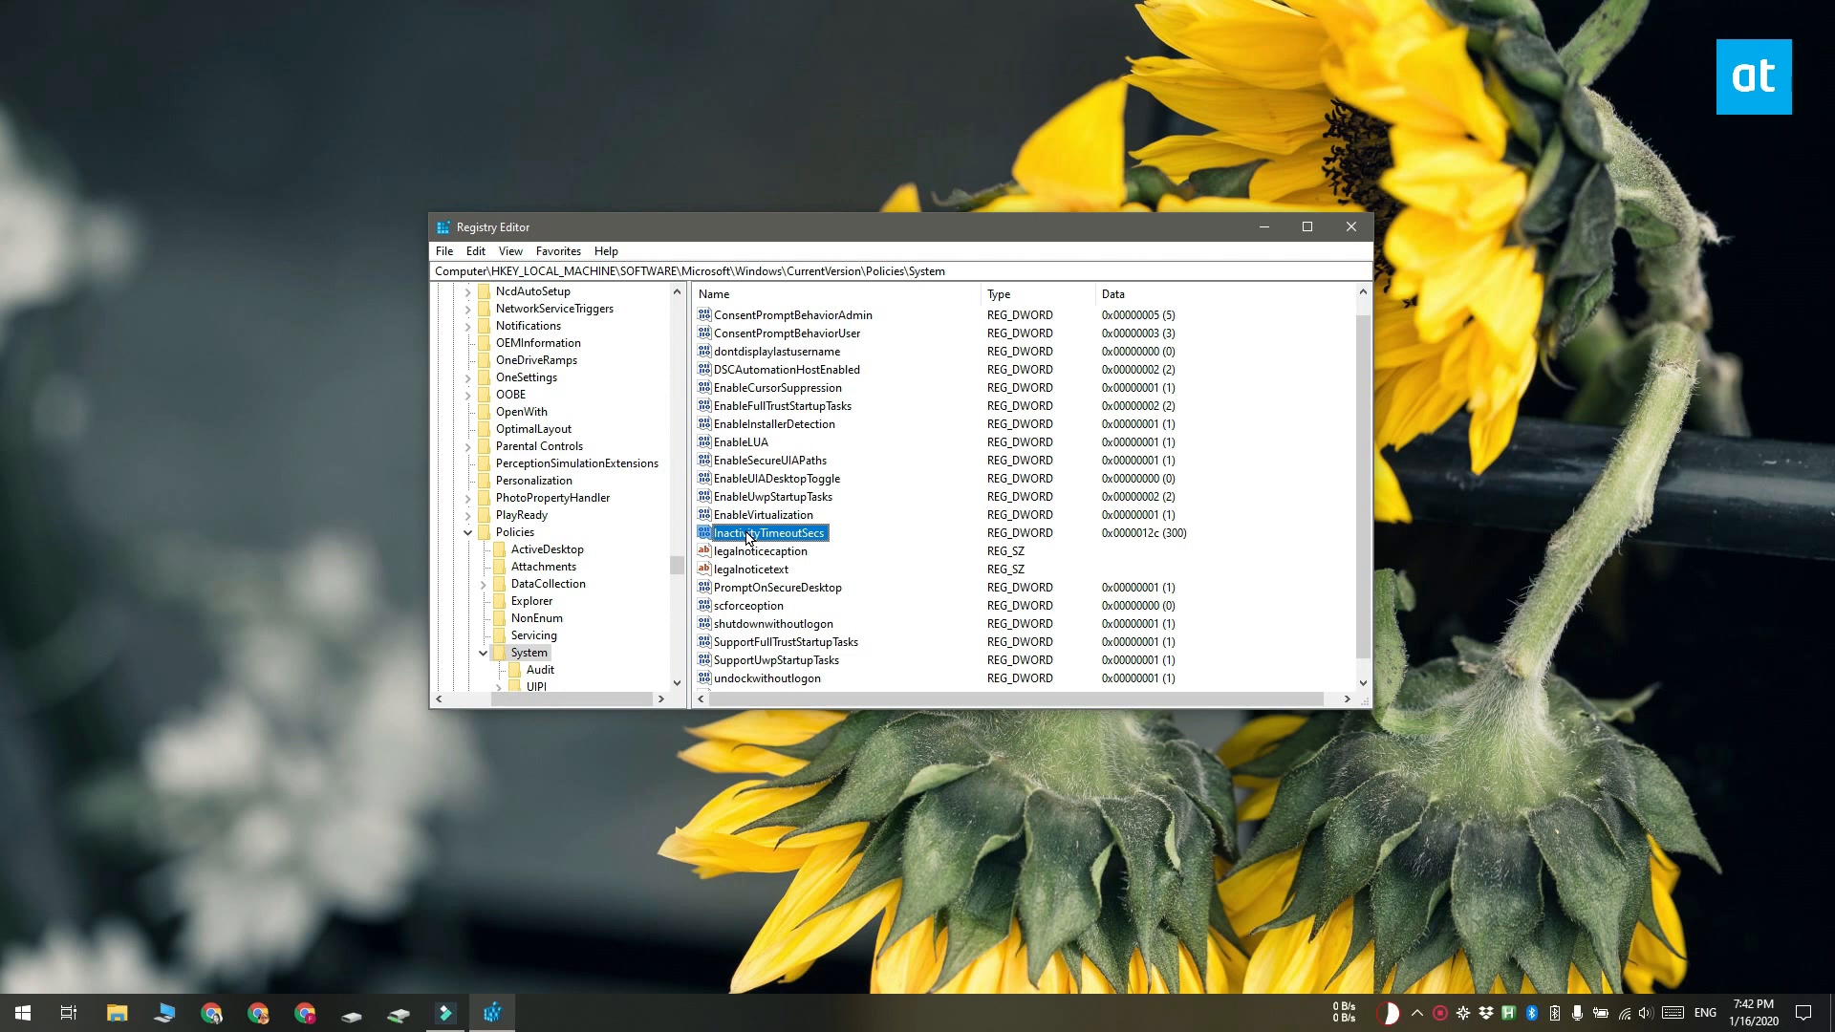
Edit InactivityTimeoutSecs as a Decimal value of 300 and confirm
{"action": "double_click", "coordinate": [766, 533]}
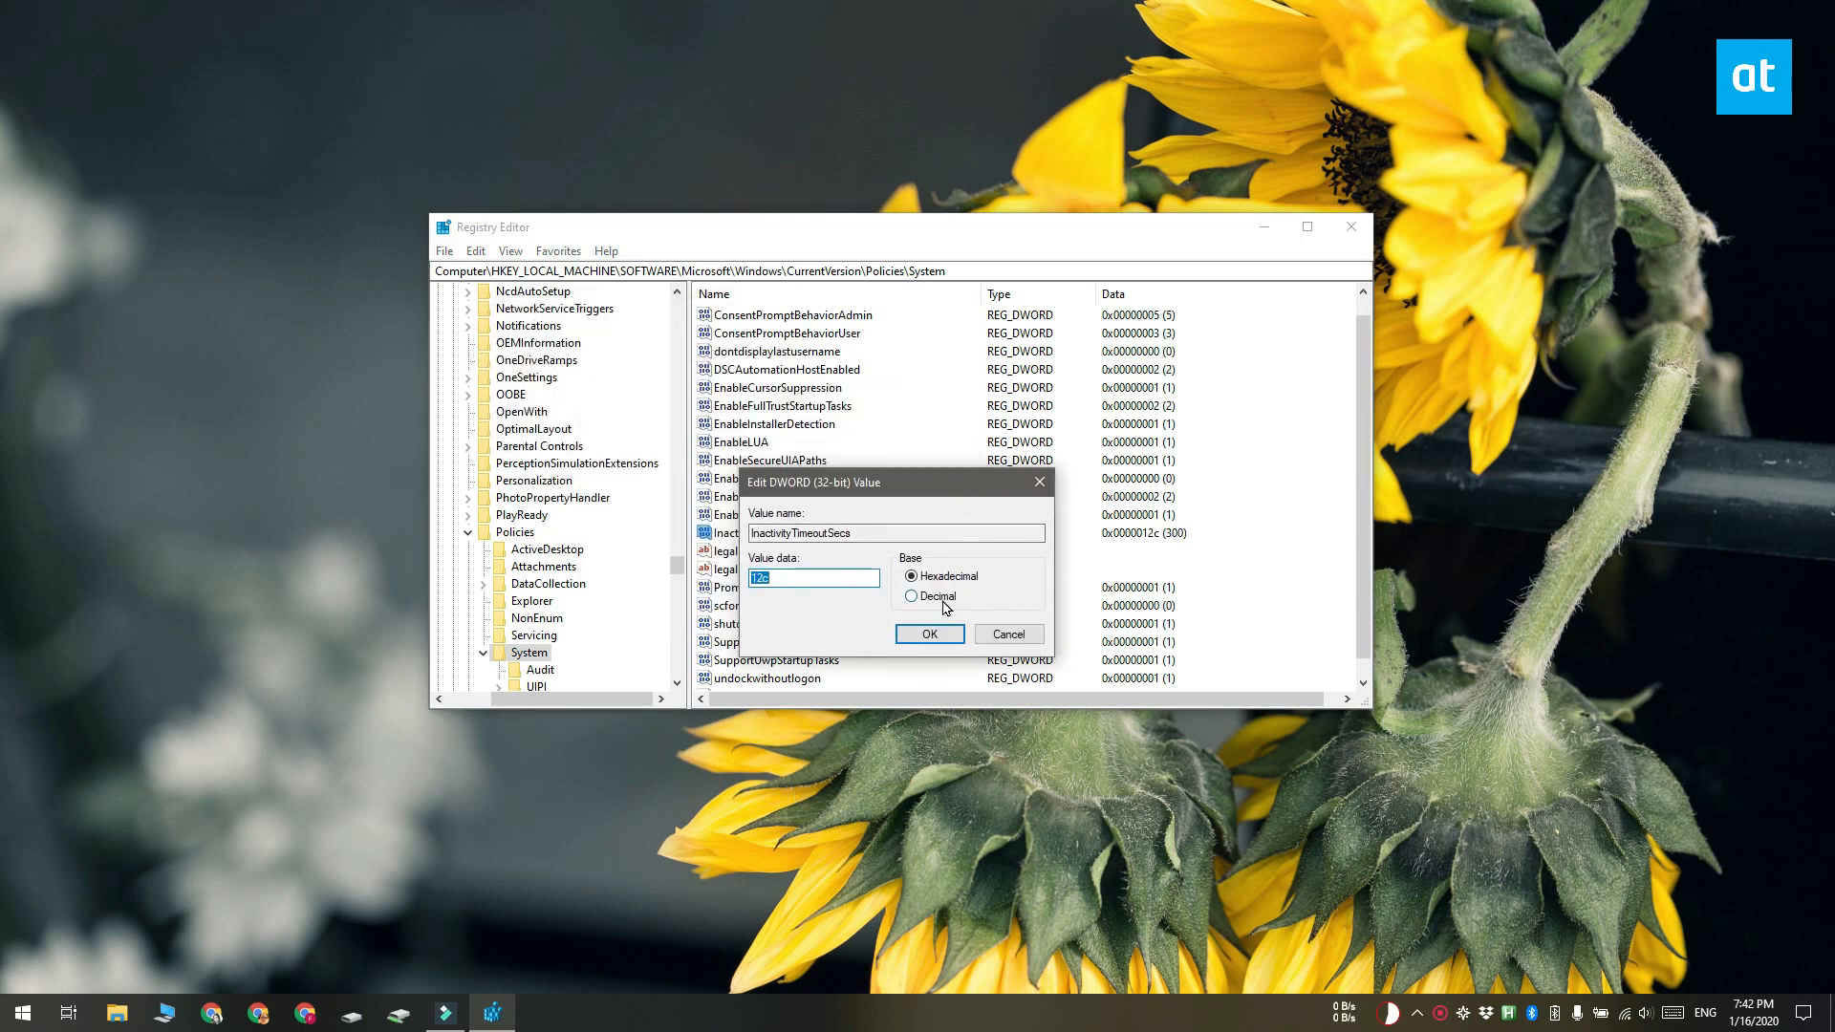
{"action": "left_click", "coordinate": [914, 596]}
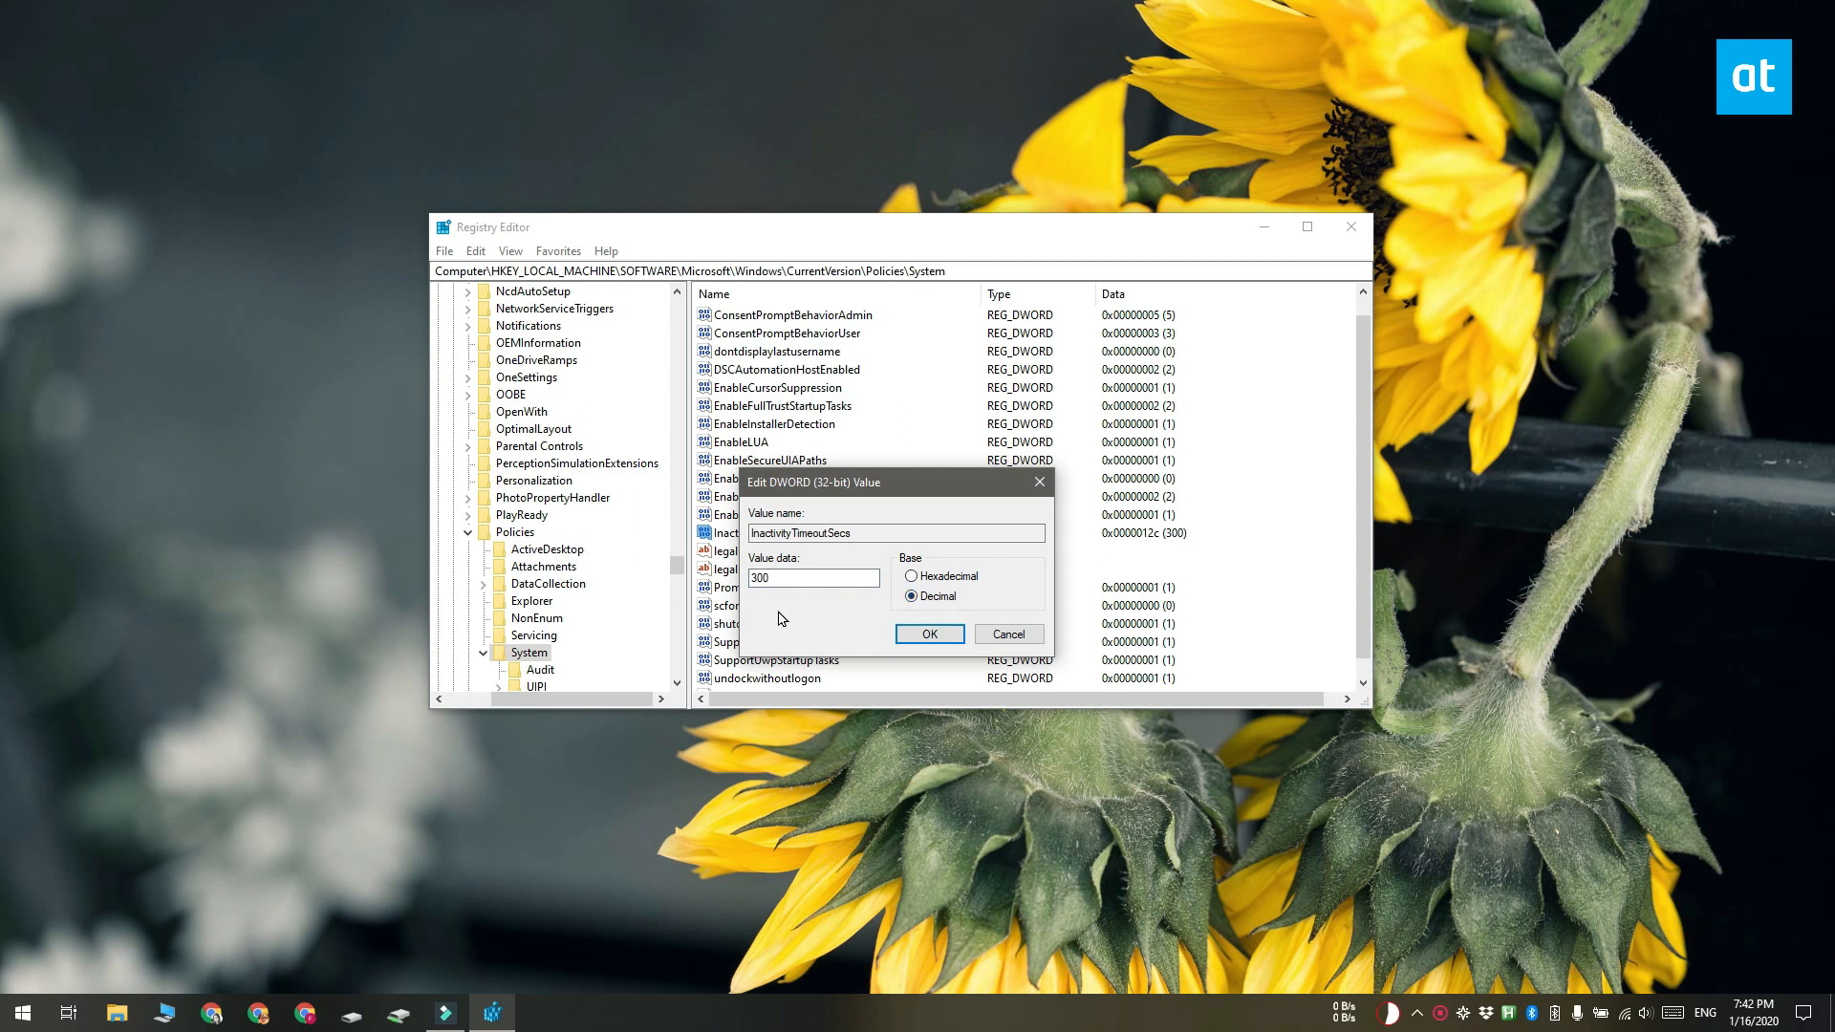
{"action": "triple_click", "coordinate": [814, 577]}
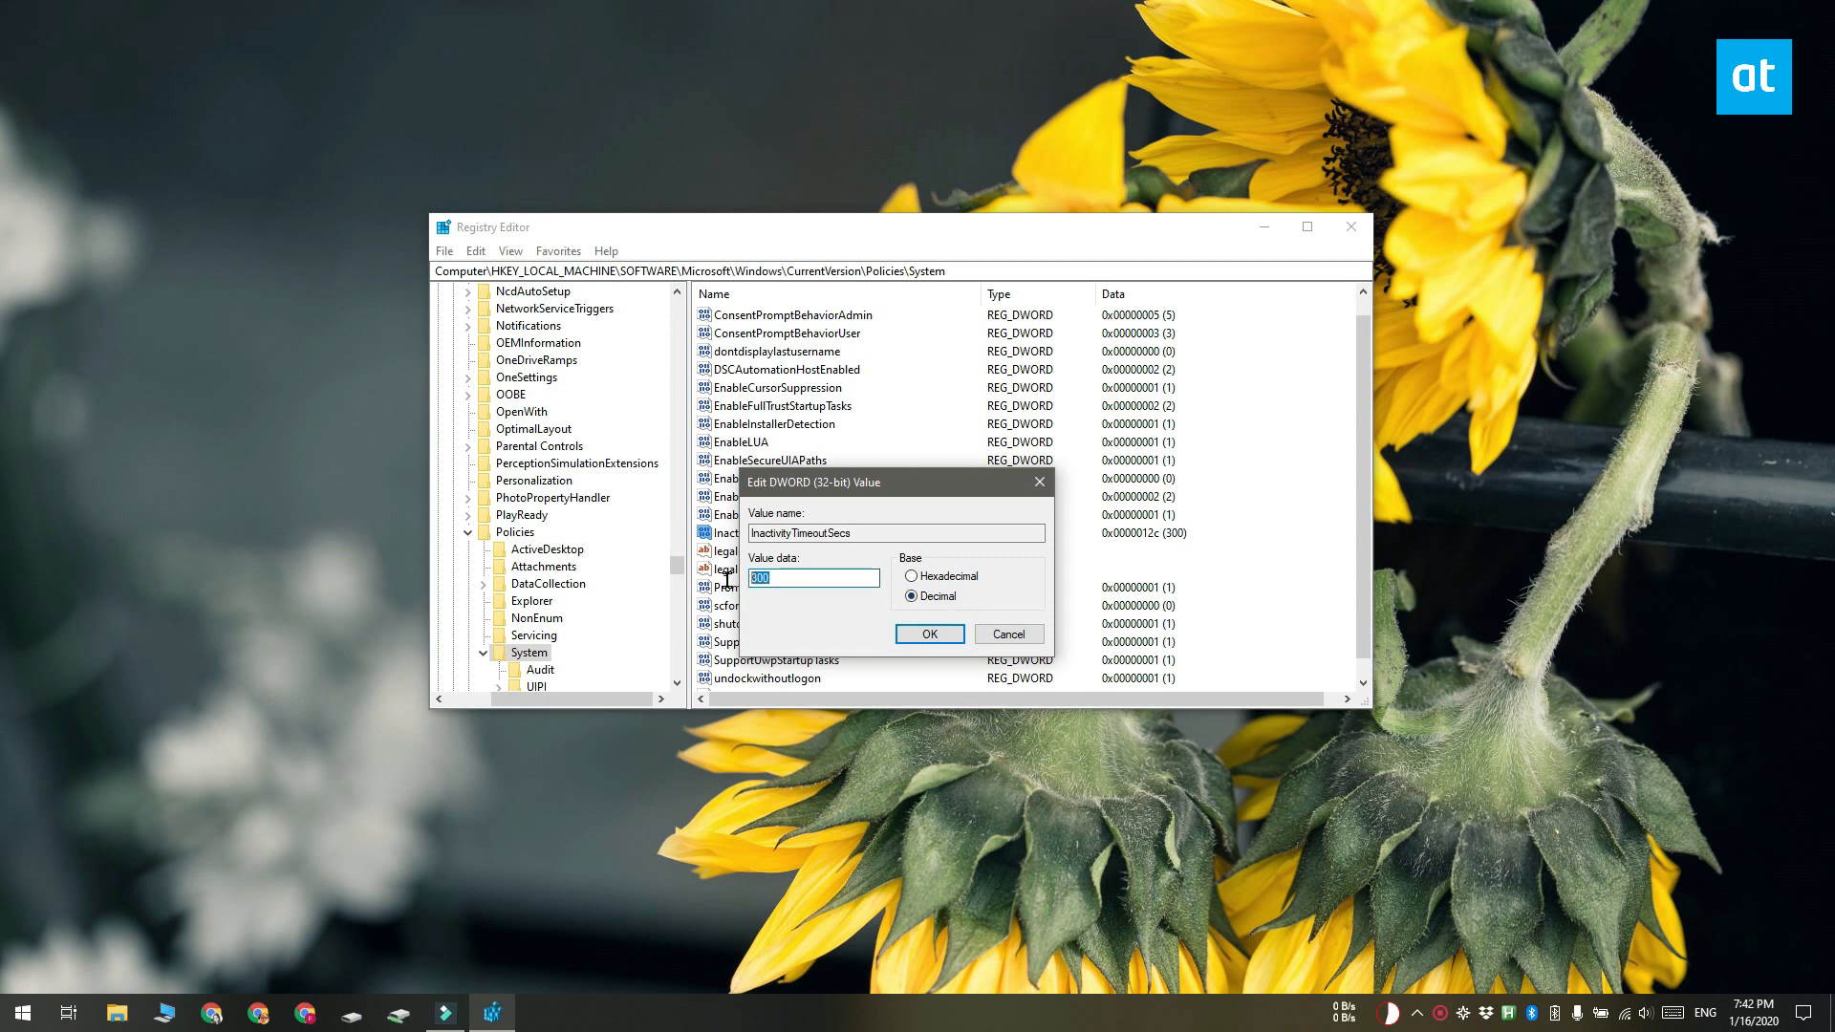
{"action": "mouse_move", "coordinate": [923, 877]}
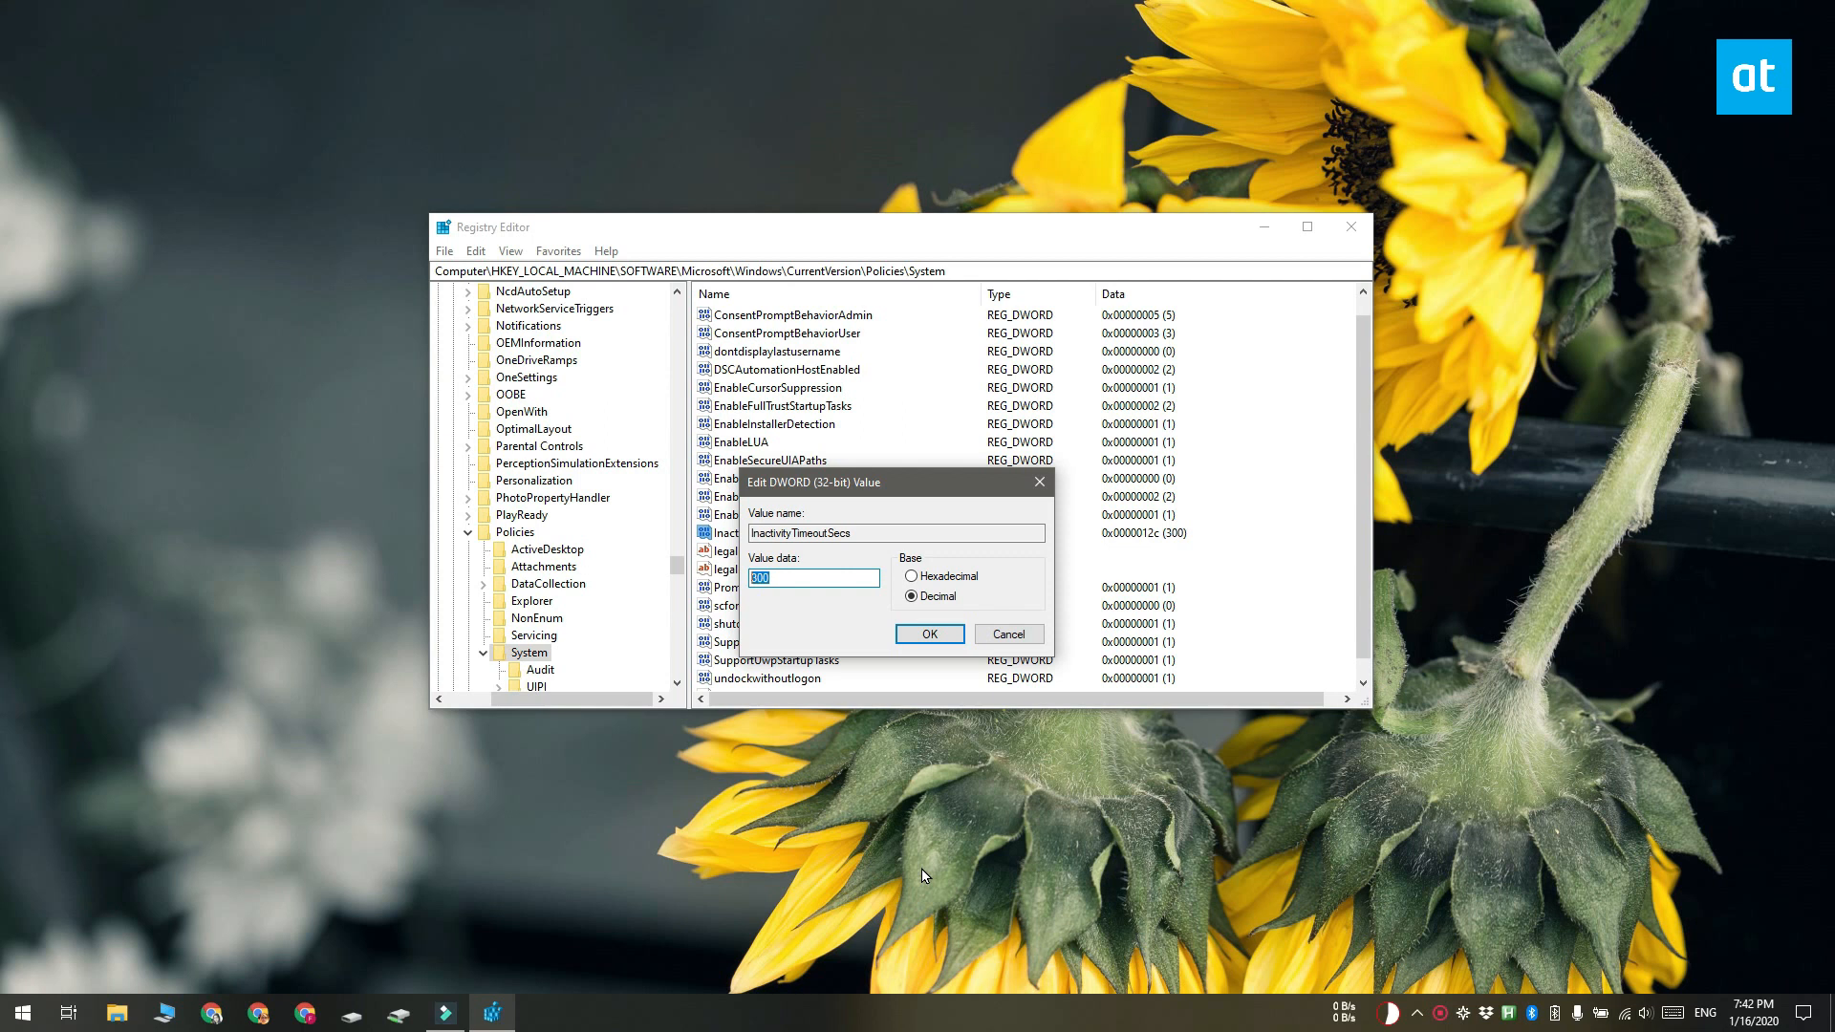
{"action": "mouse_move", "coordinate": [919, 682]}
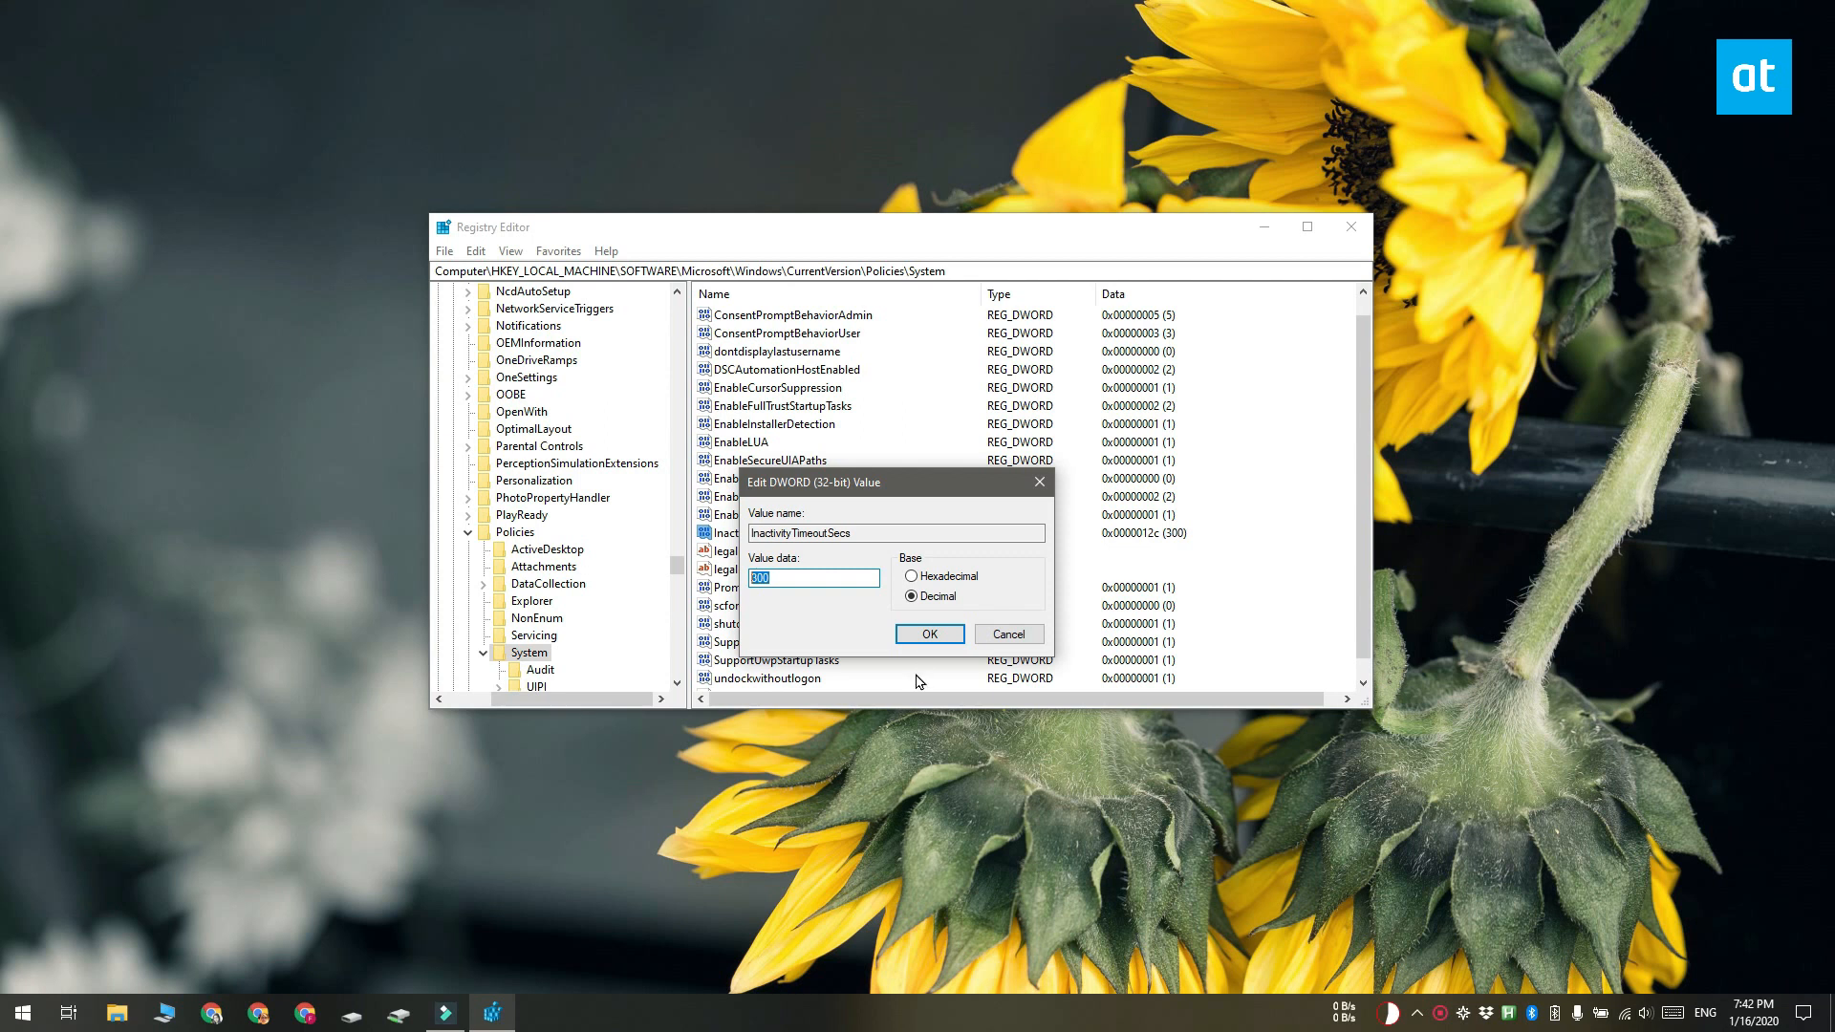
{"action": "left_click", "coordinate": [929, 632]}
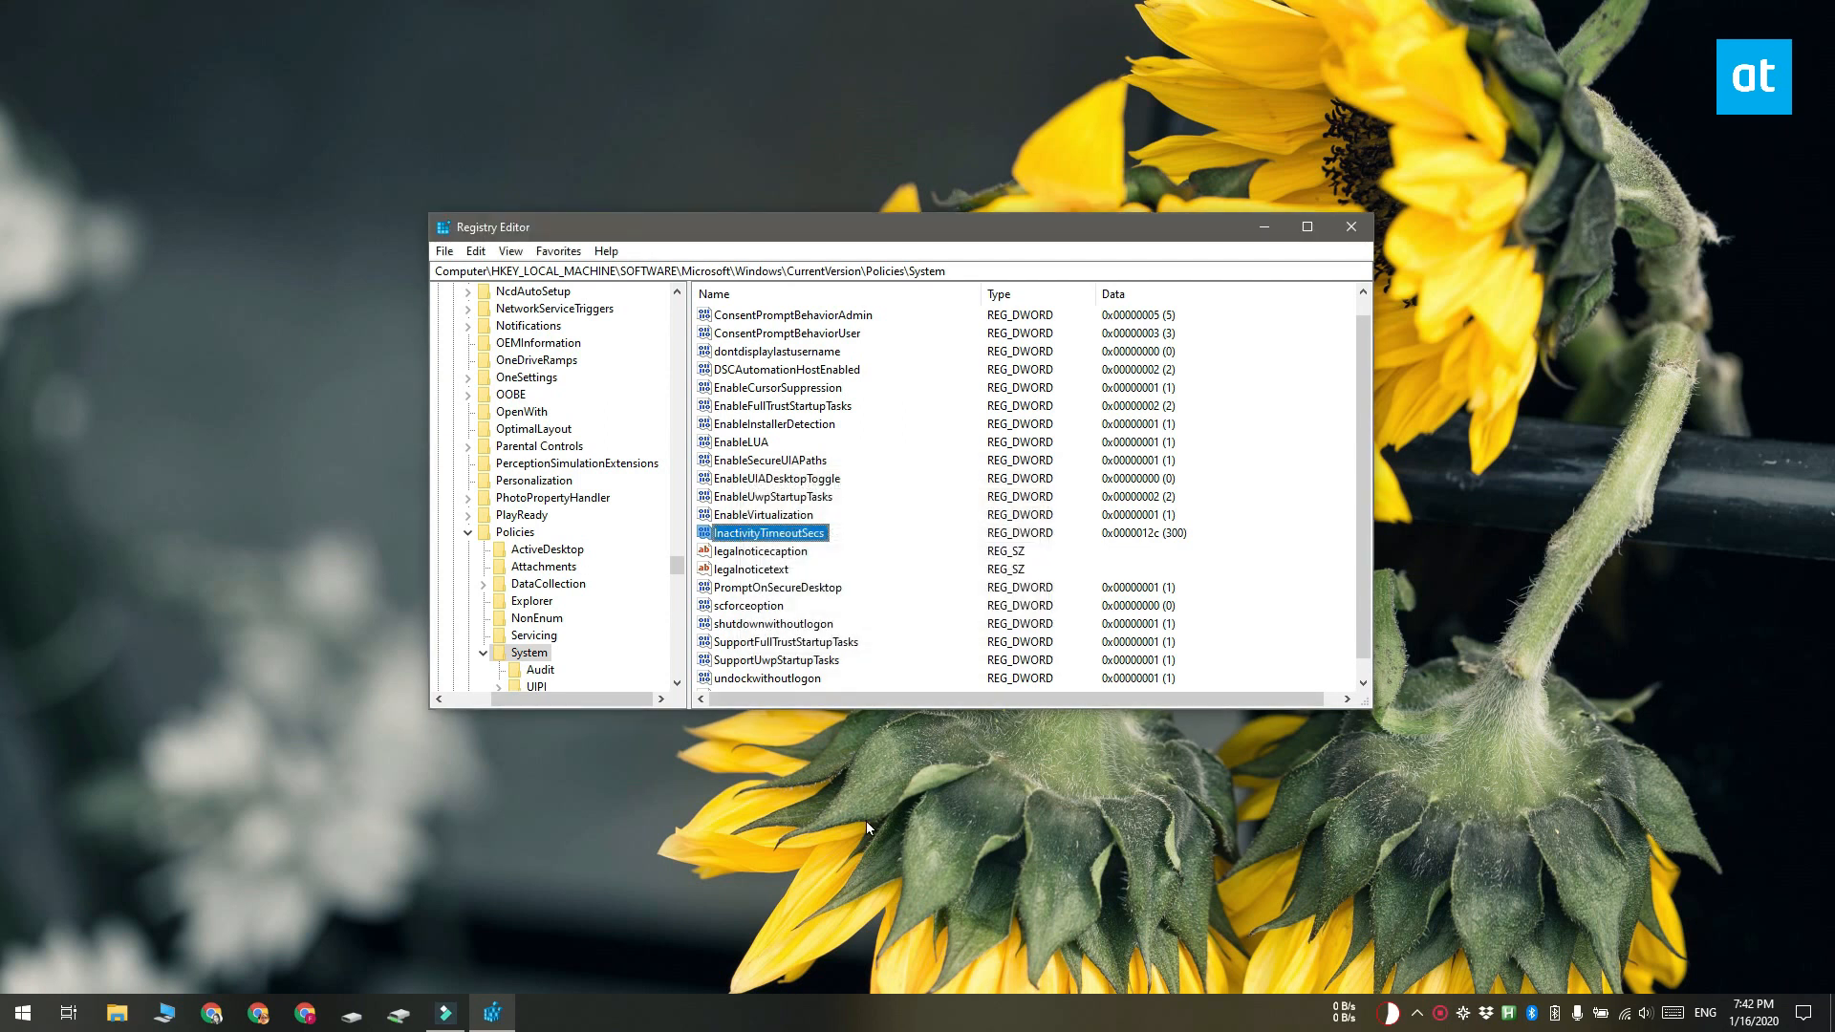